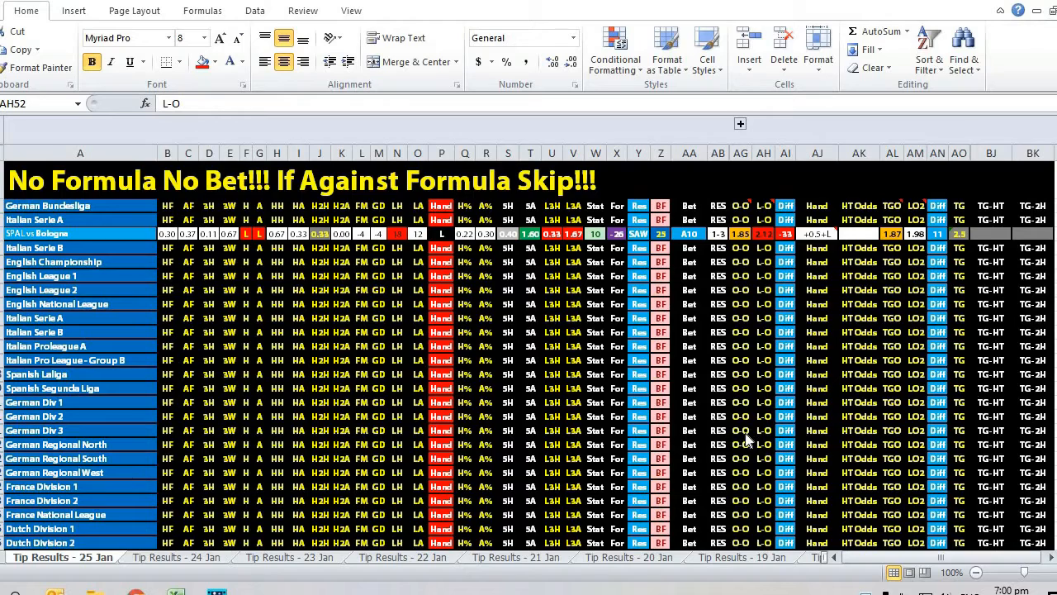
{"action": "mouse_move", "coordinate": [904, 322]}
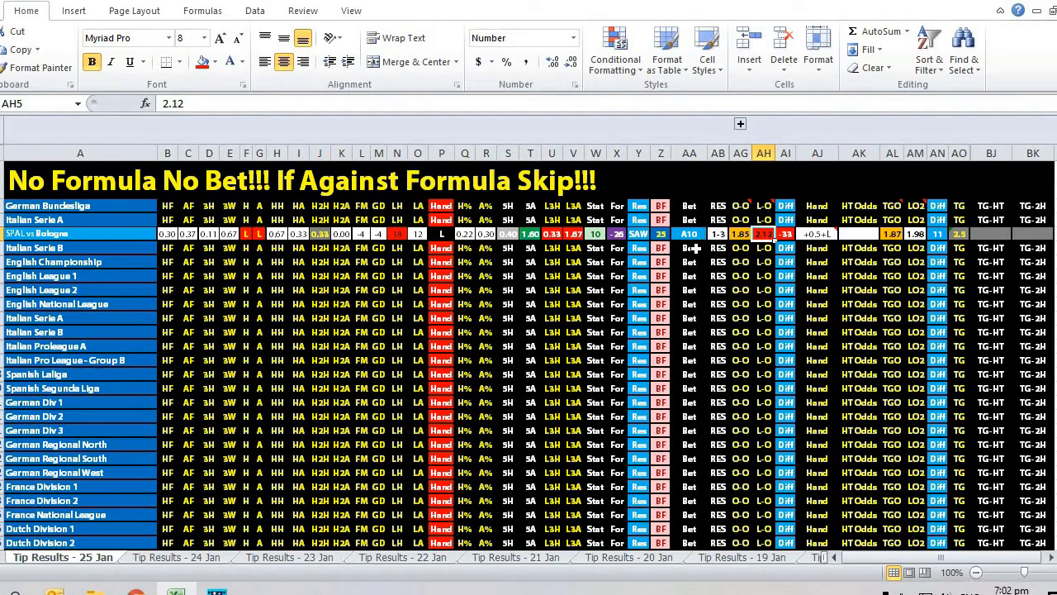
{"action": "mouse_move", "coordinate": [824, 266]}
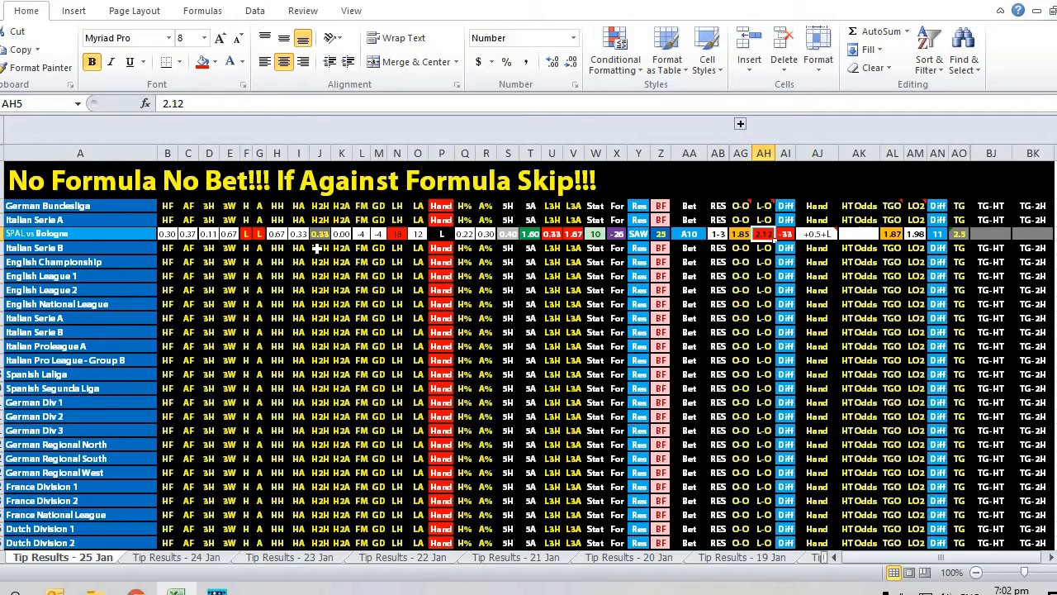
{"action": "mouse_move", "coordinate": [740, 263]}
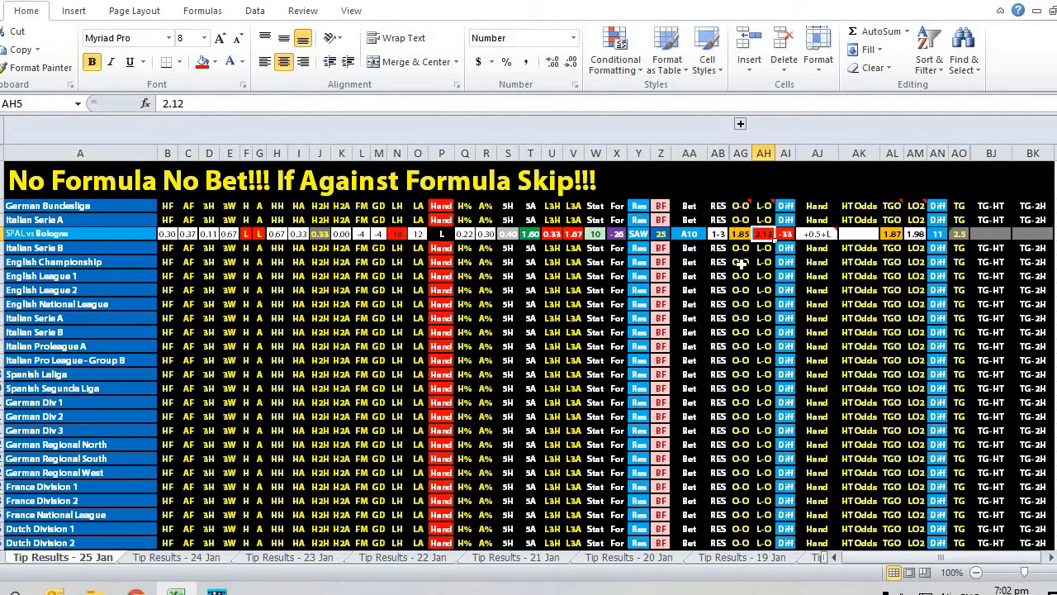
{"action": "mouse_move", "coordinate": [781, 243]}
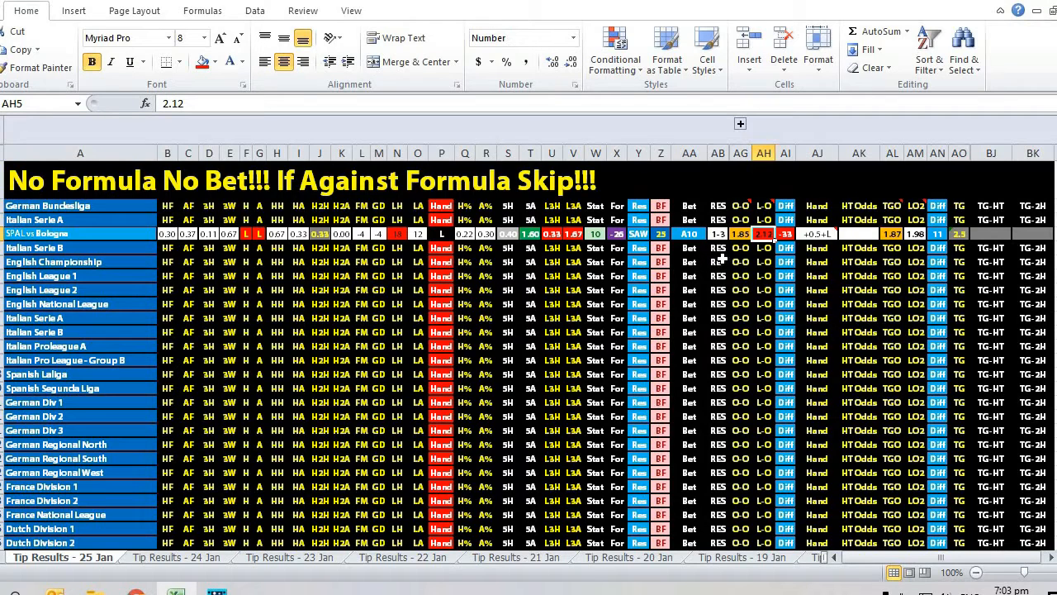
{"action": "mouse_move", "coordinate": [717, 290]}
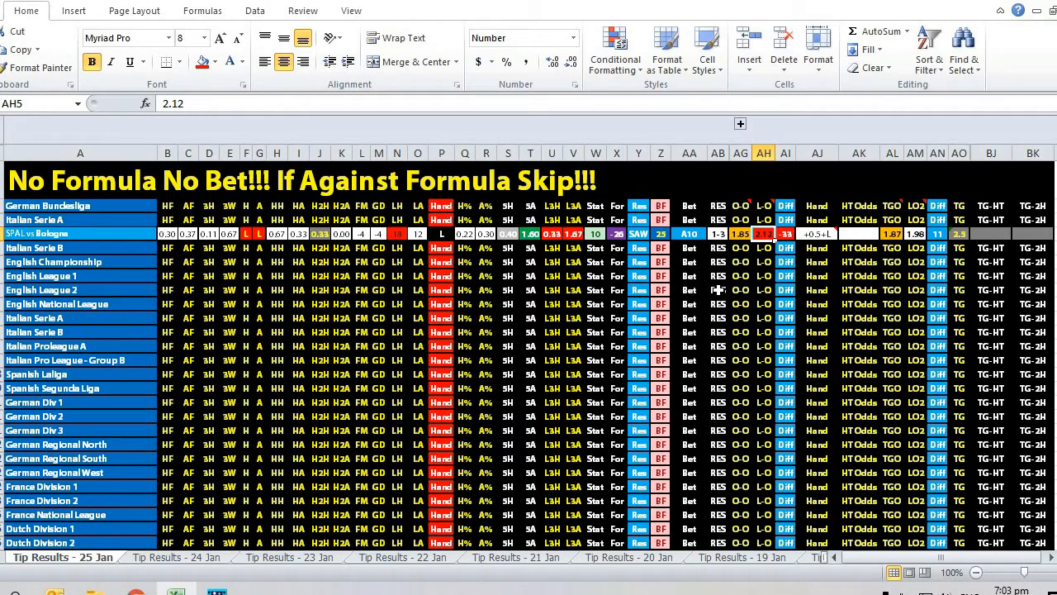
{"action": "mouse_move", "coordinate": [706, 345]}
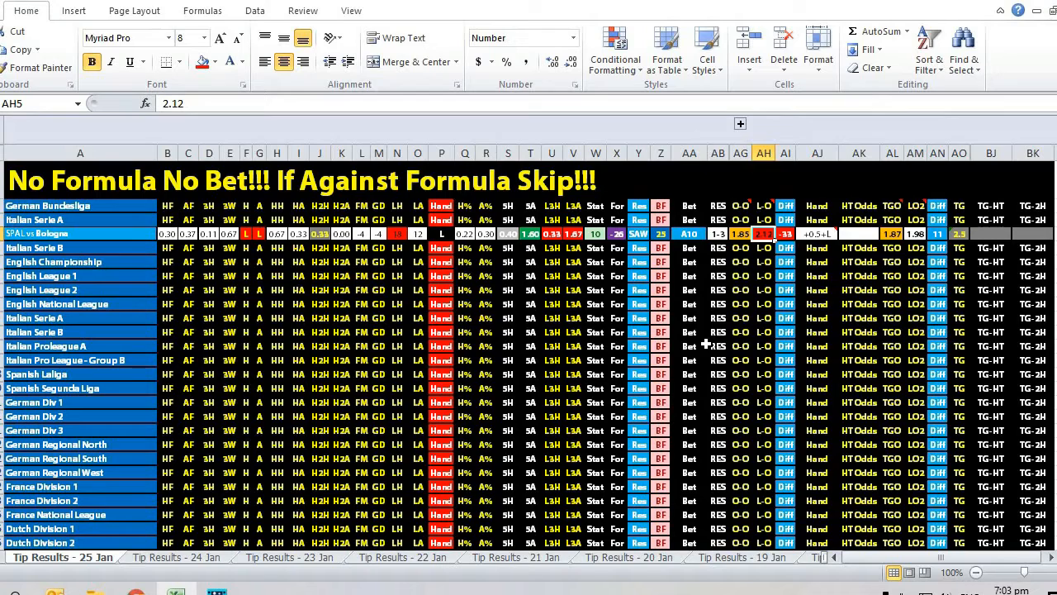
{"action": "mouse_move", "coordinate": [733, 360]}
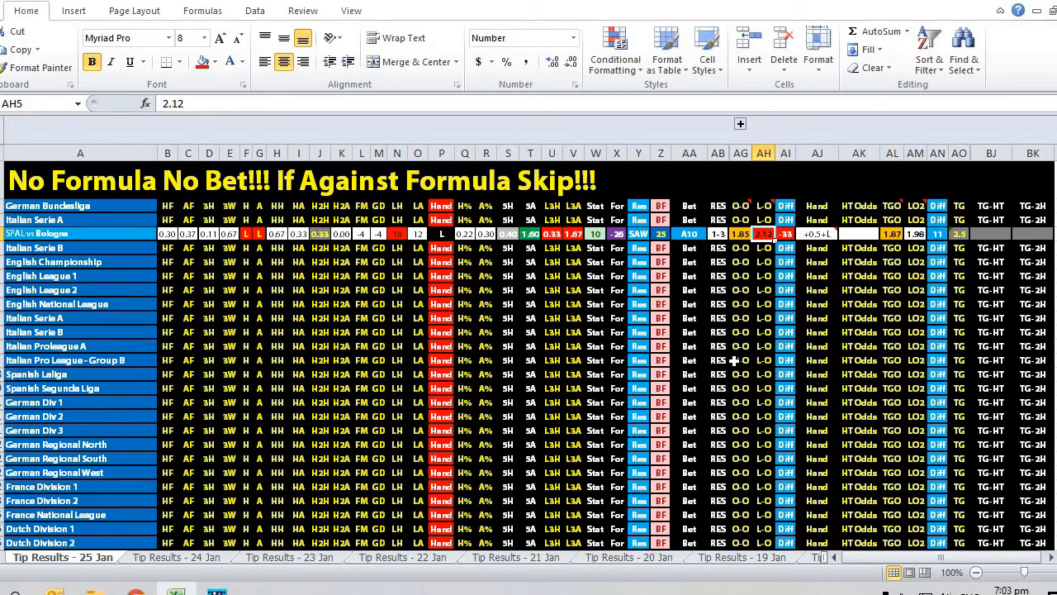